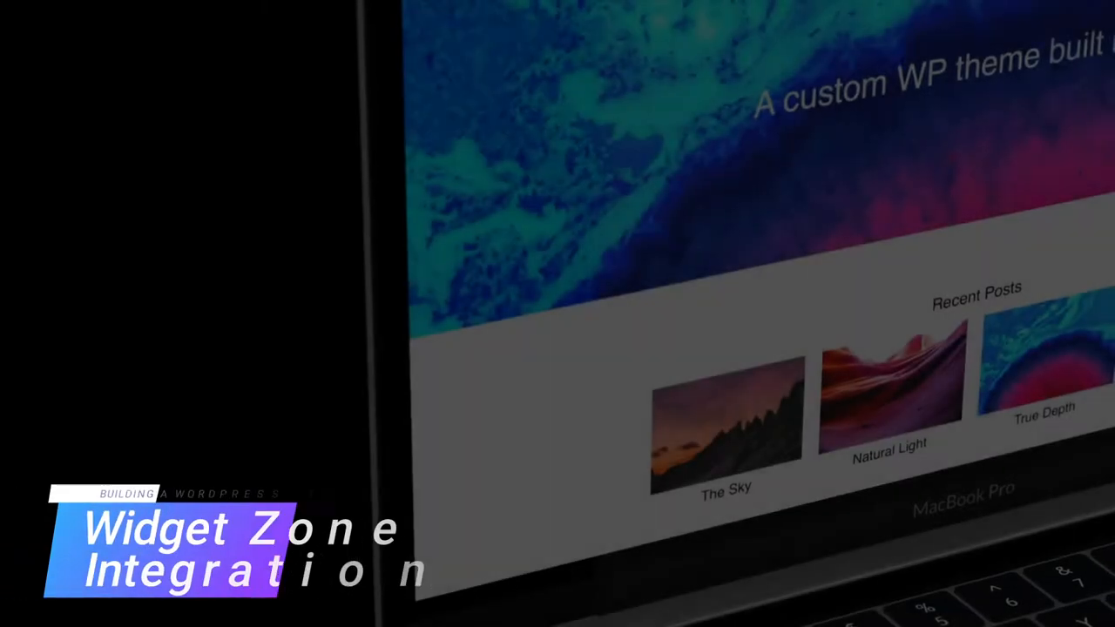
# Add a Structure 4 Column bloc below the Recent Posts section
pyautogui.scroll(-3)
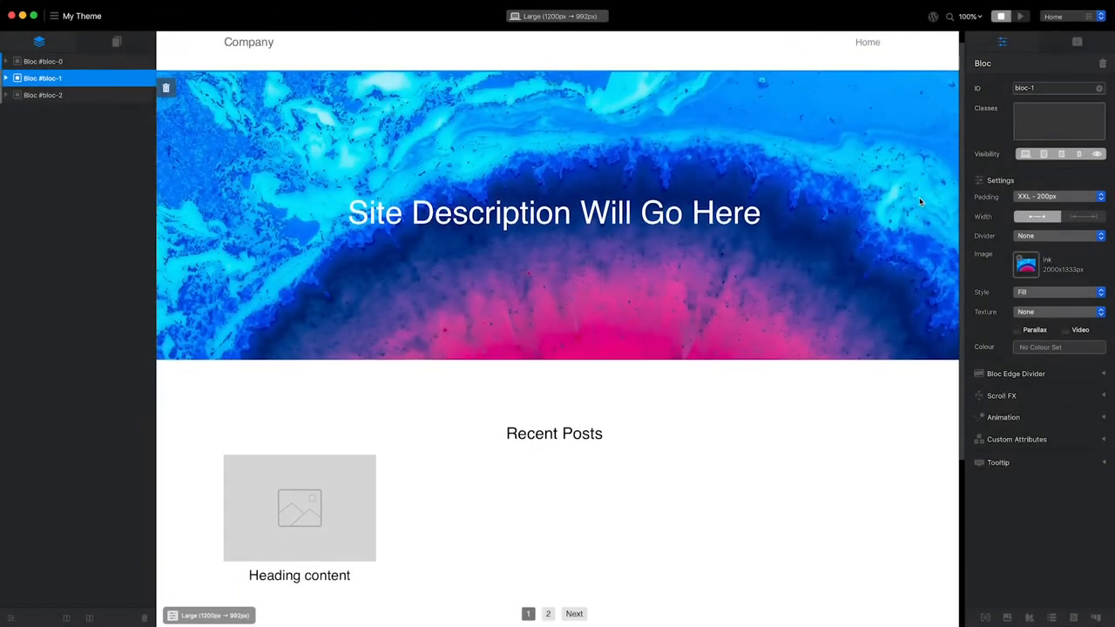
pyautogui.scroll(-3)
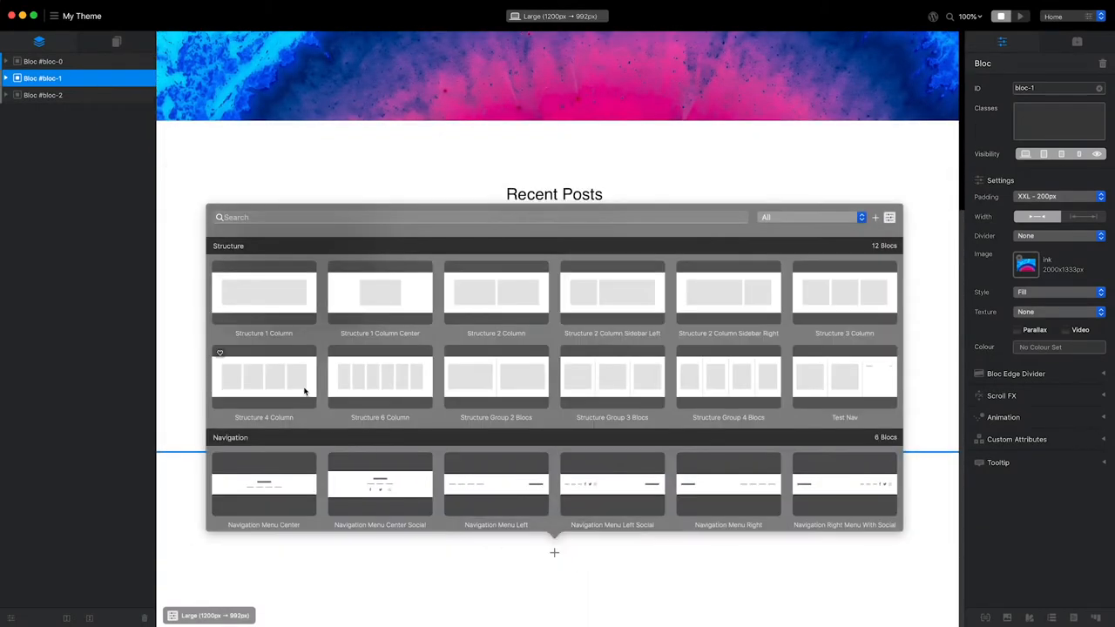
pyautogui.click(263, 377)
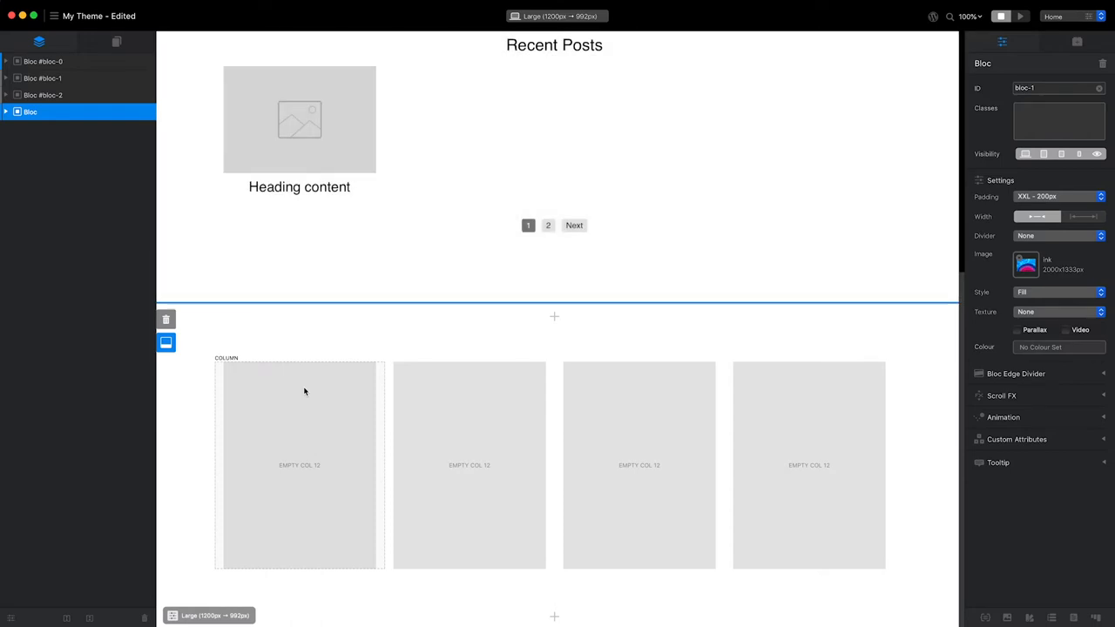
# Insert a WP Widget Zone bric into the first column and name it 'Footer 1'
pyautogui.click(300, 464)
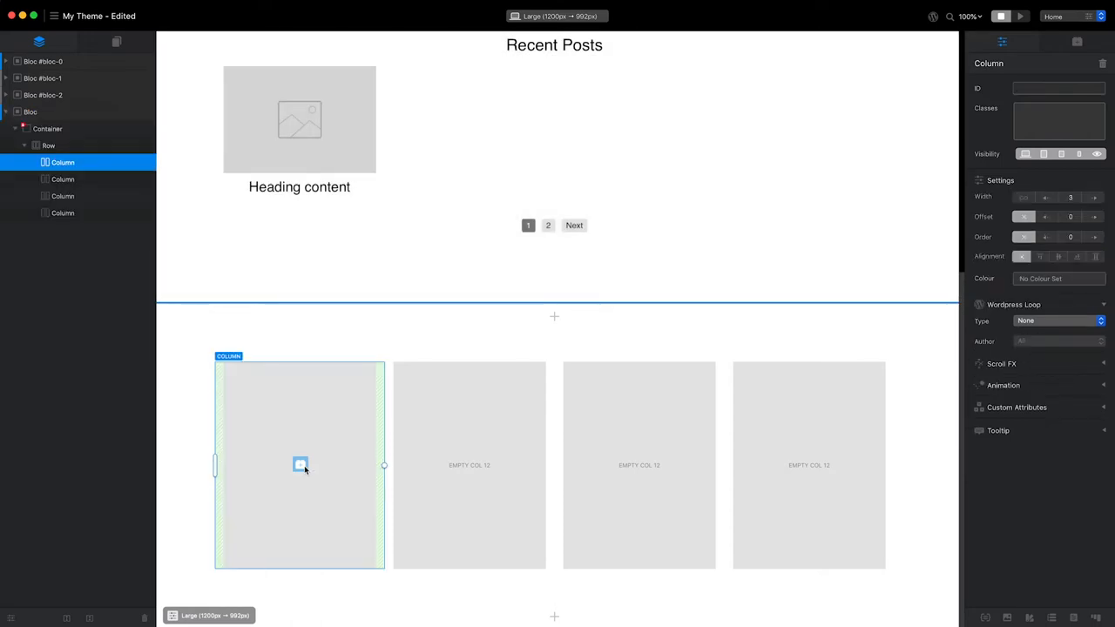
pyautogui.click(300, 465)
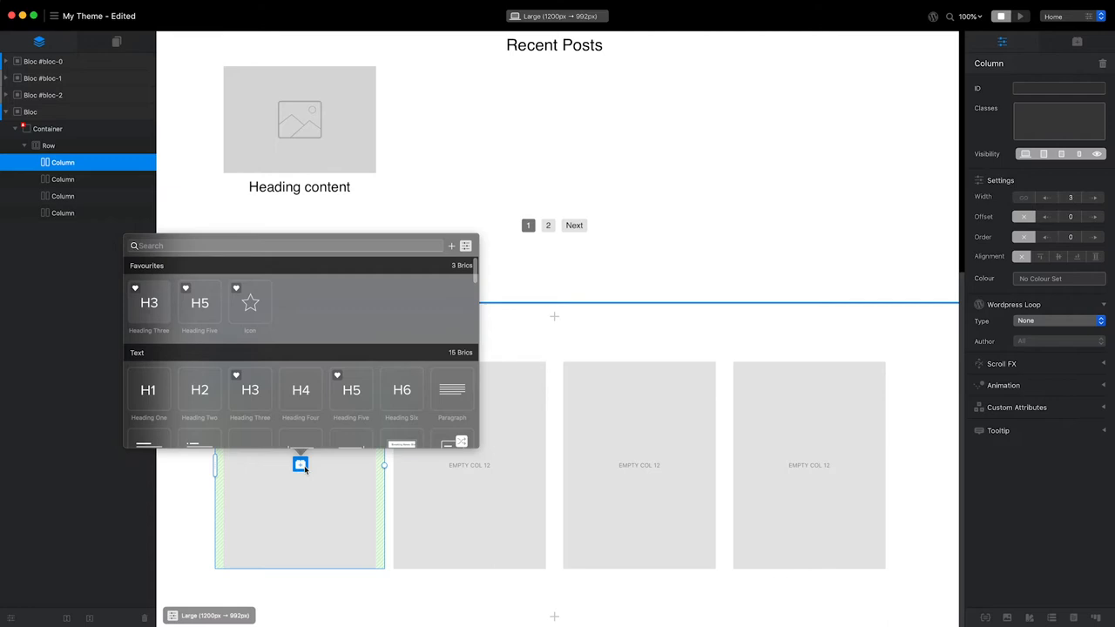
pyautogui.write('wid')
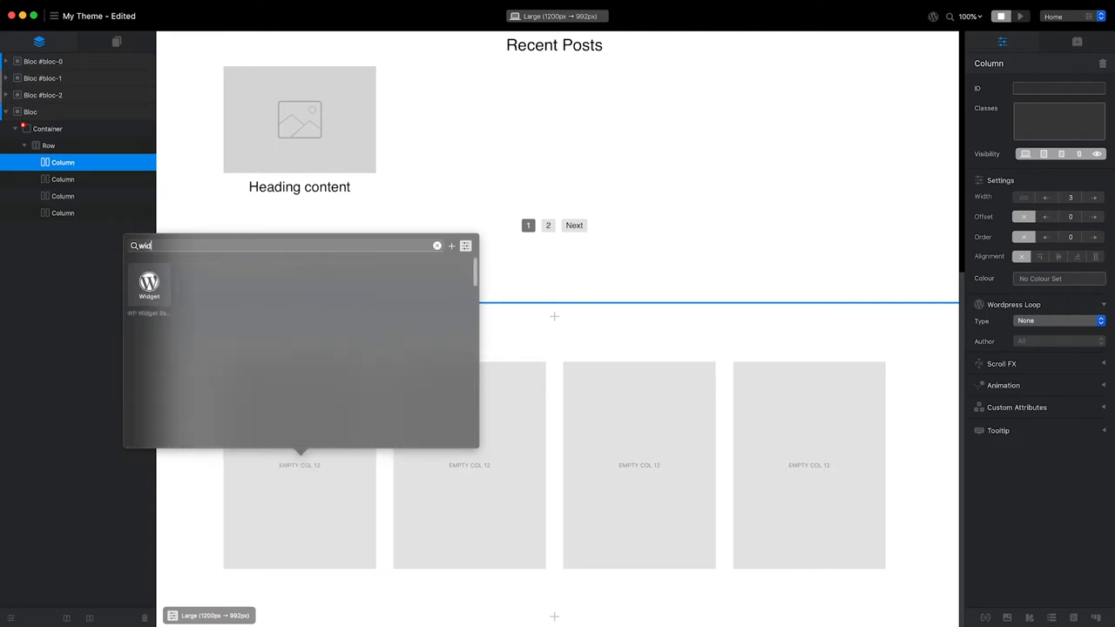
pyautogui.click(149, 286)
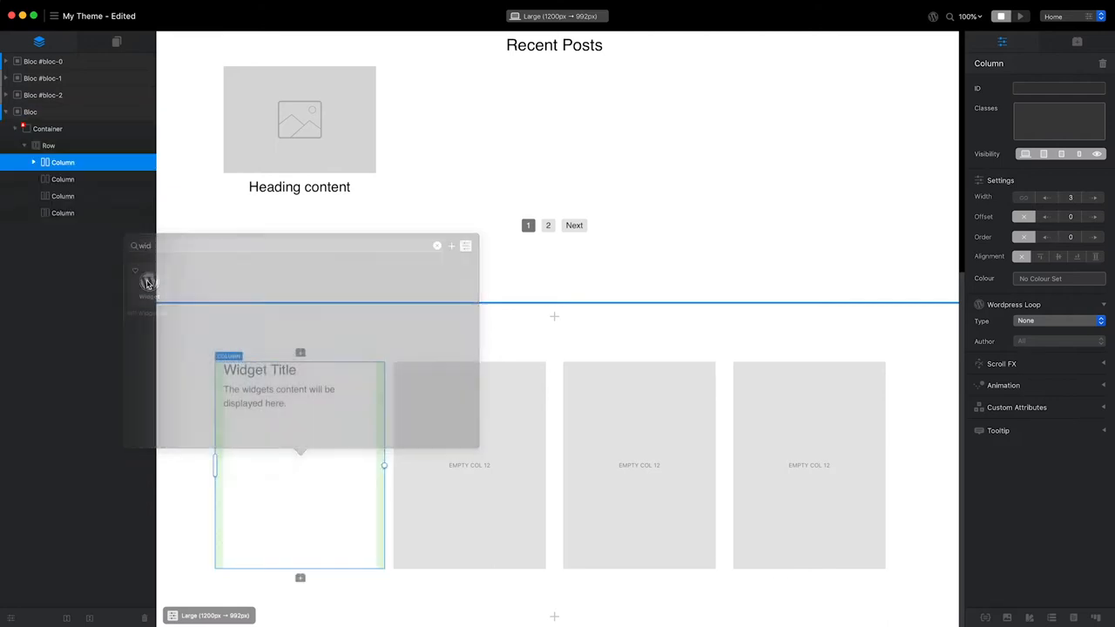
pyautogui.click(148, 283)
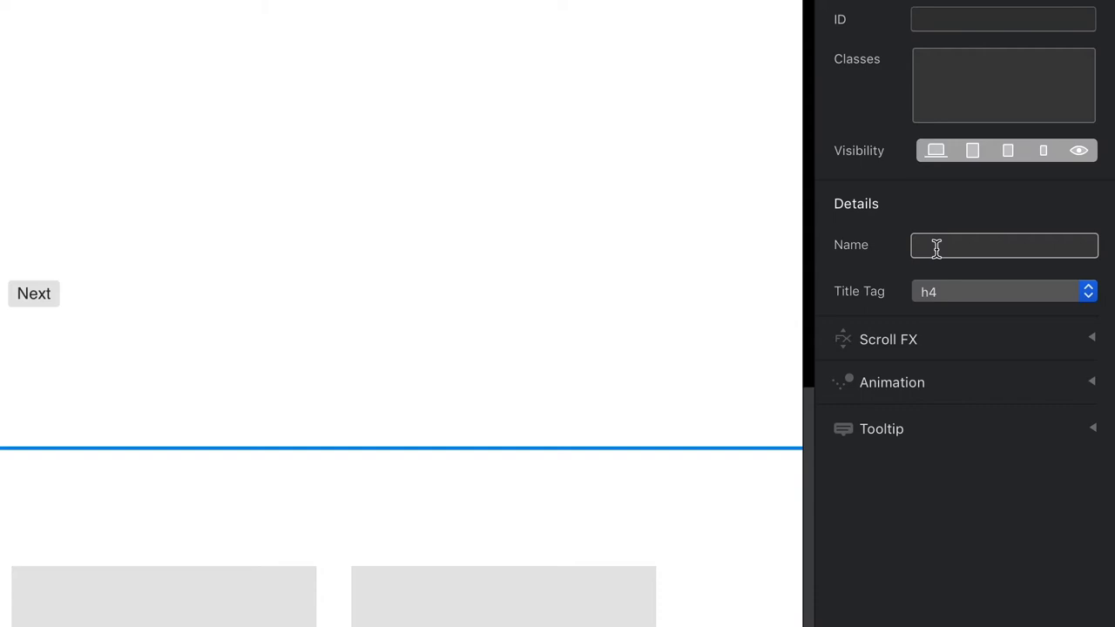
pyautogui.click(1002, 245)
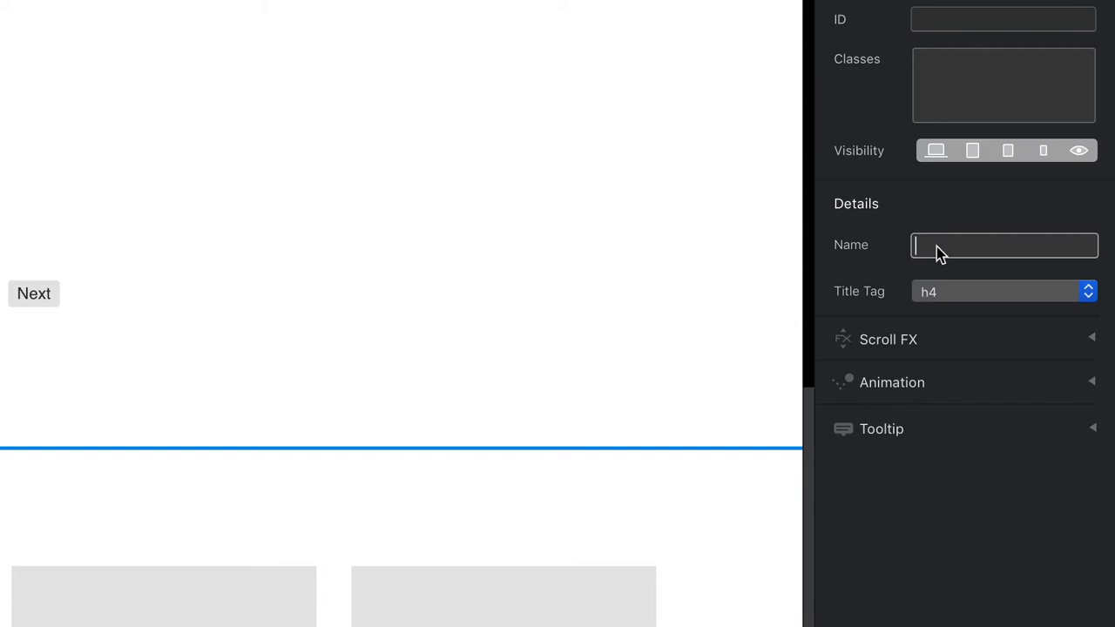
pyautogui.write('Footer 1')
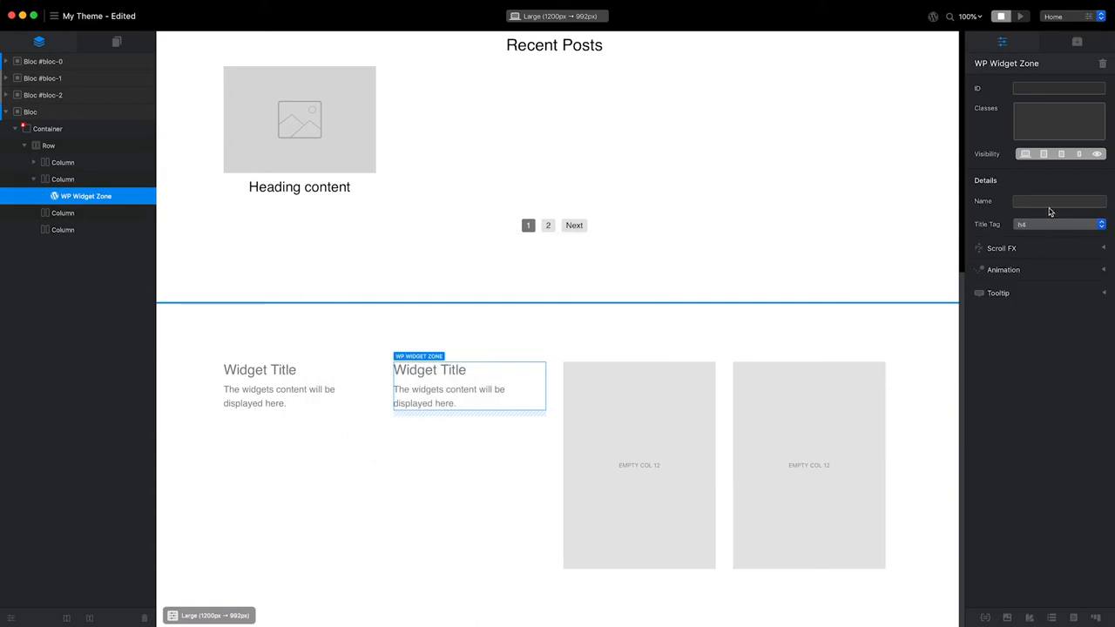
# Add and name WP Widget Zones in the second and third columns
pyautogui.click(639, 464)
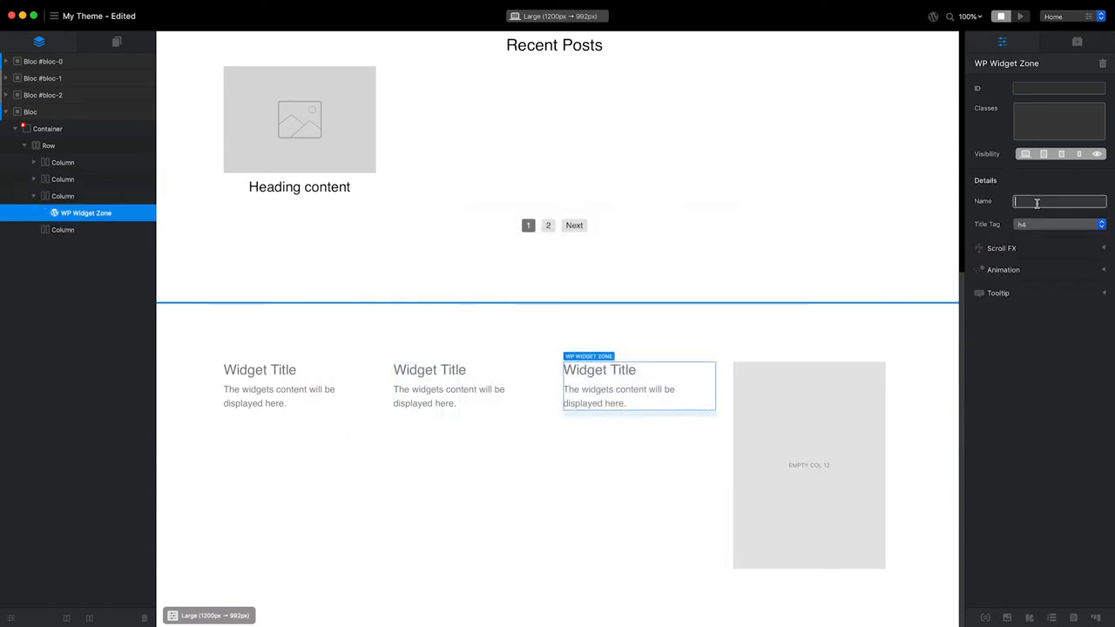
pyautogui.click(808, 464)
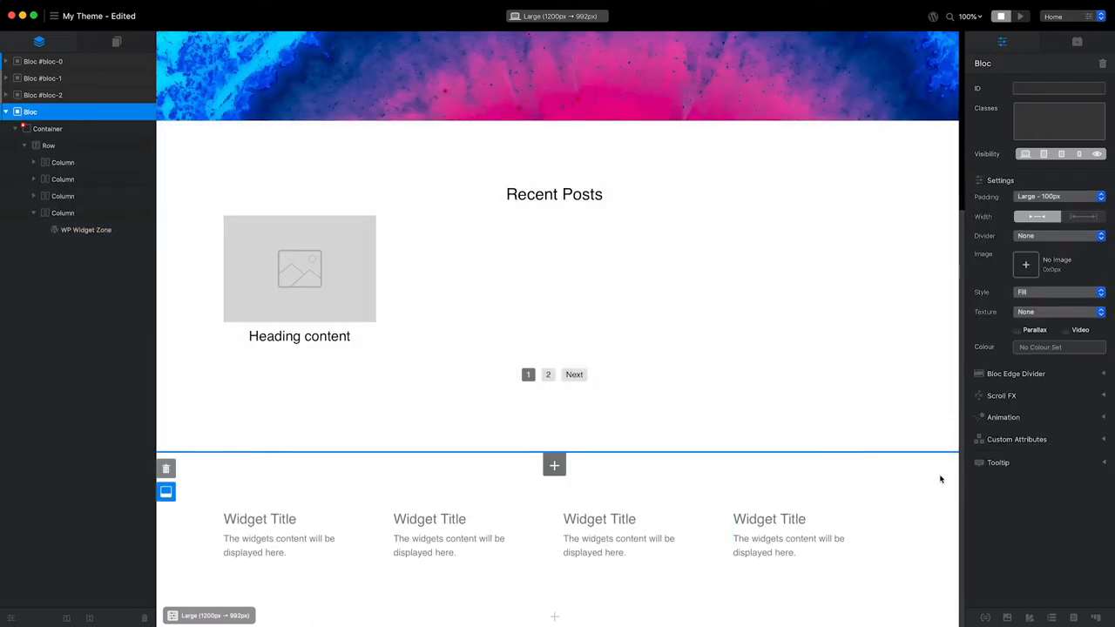
# Set the footer bloc's background colour to black (#000000)
pyautogui.click(1059, 346)
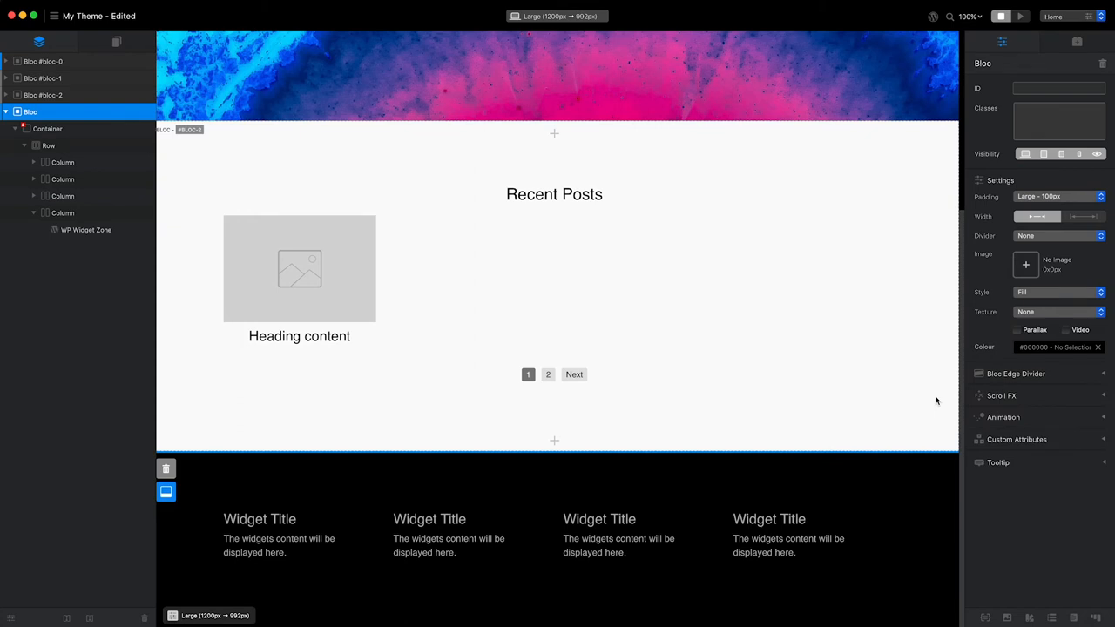
pyautogui.moveTo(942, 277)
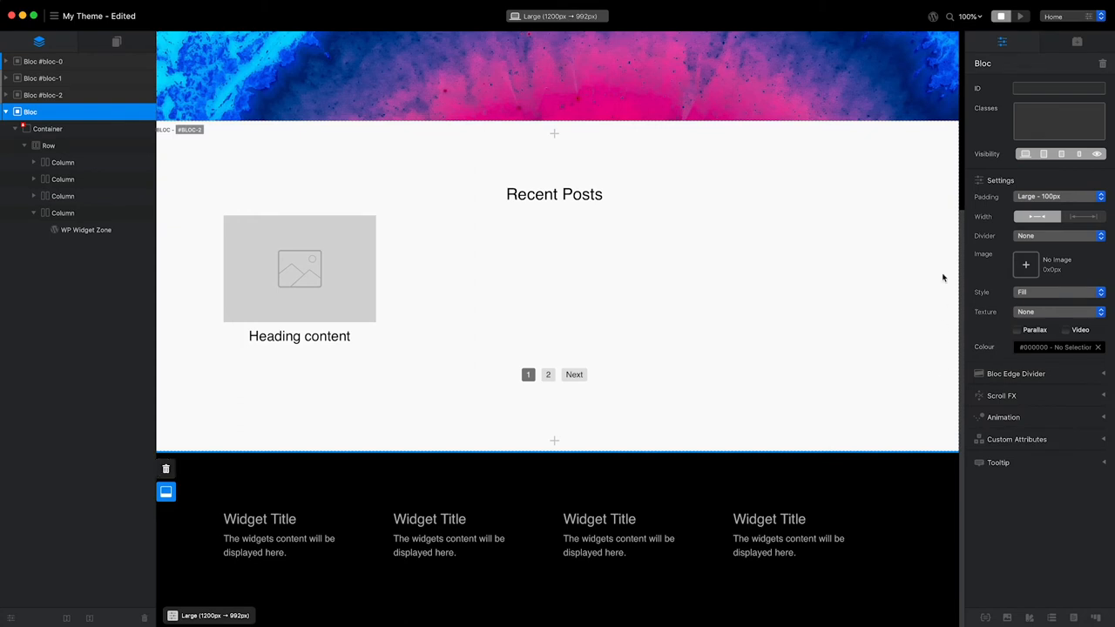
pyautogui.click(932, 16)
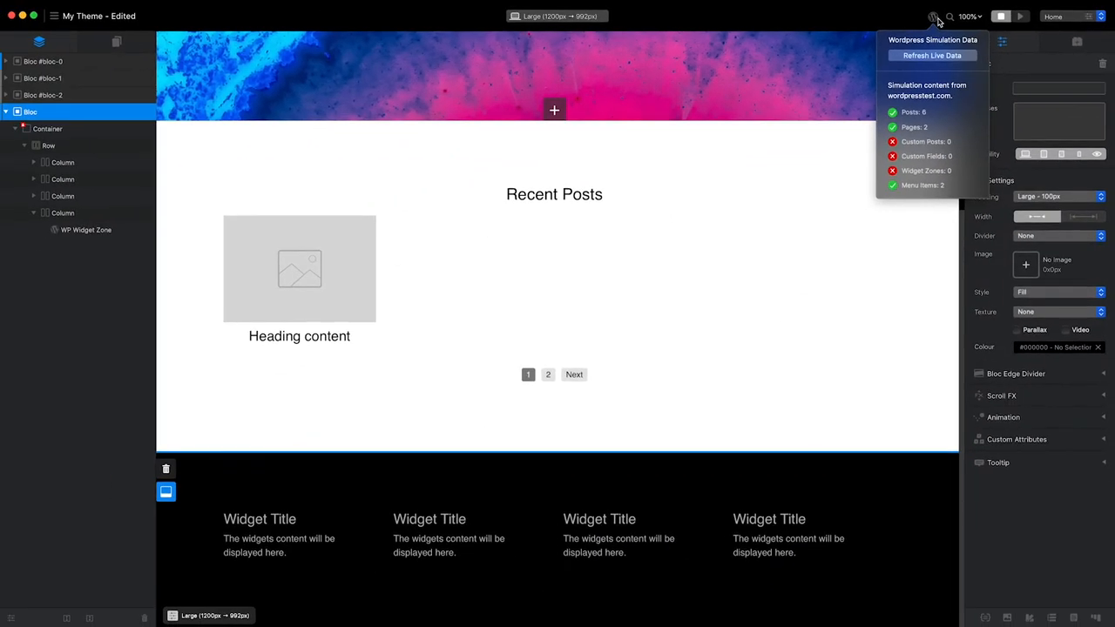
# Export the theme with Cmd+E, choosing 'Yes, replace all' to overwrite the old export
pyautogui.click(935, 17)
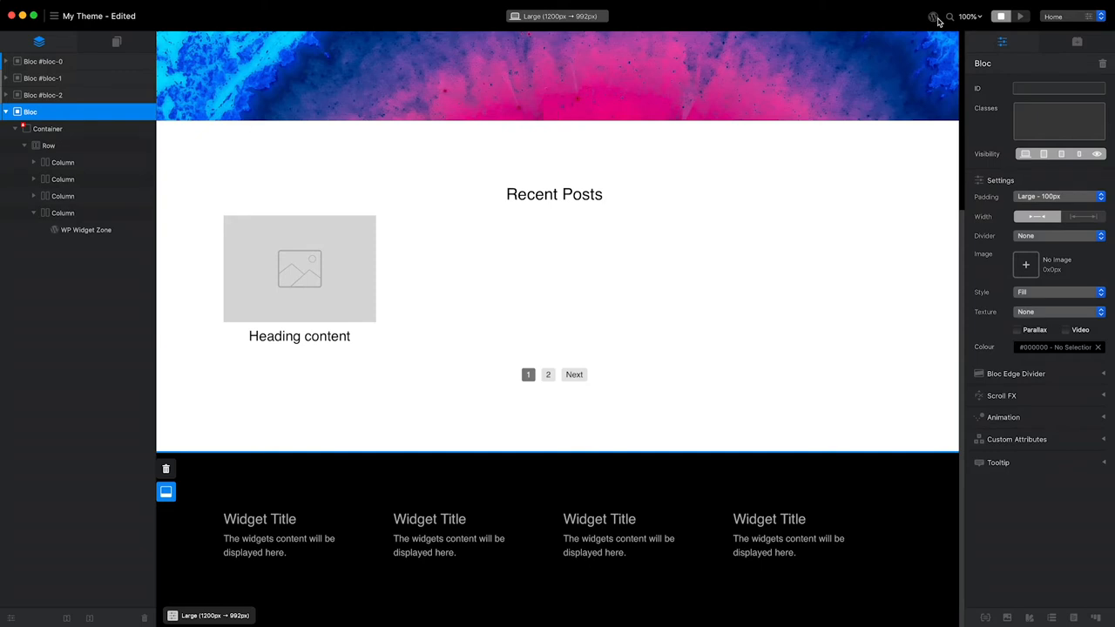
pyautogui.press('cmd+e')
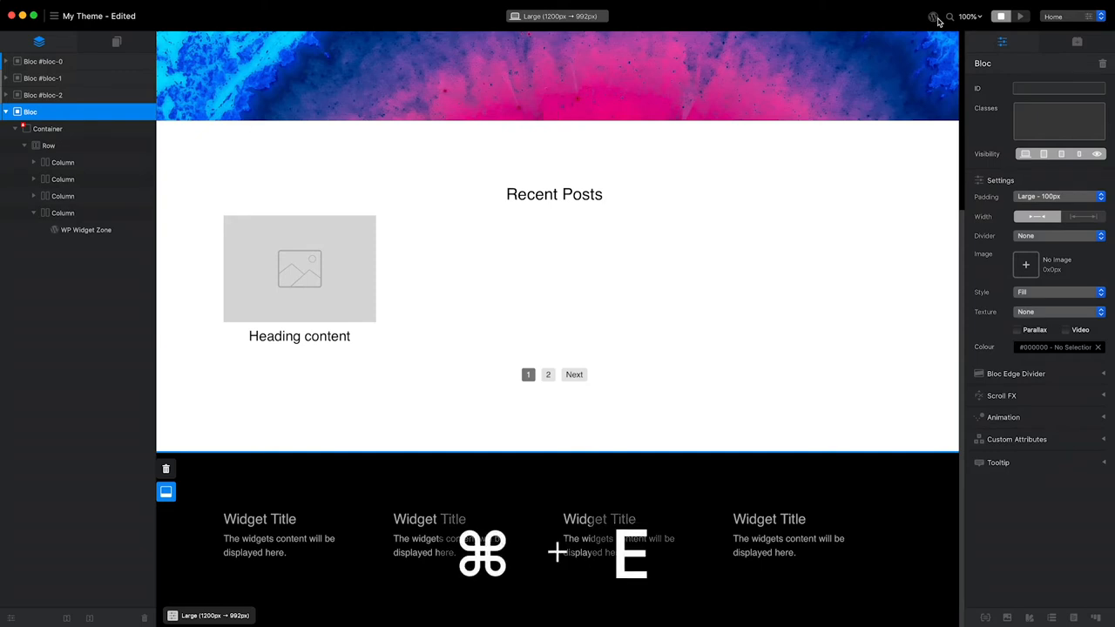
pyautogui.press('cmd+e')
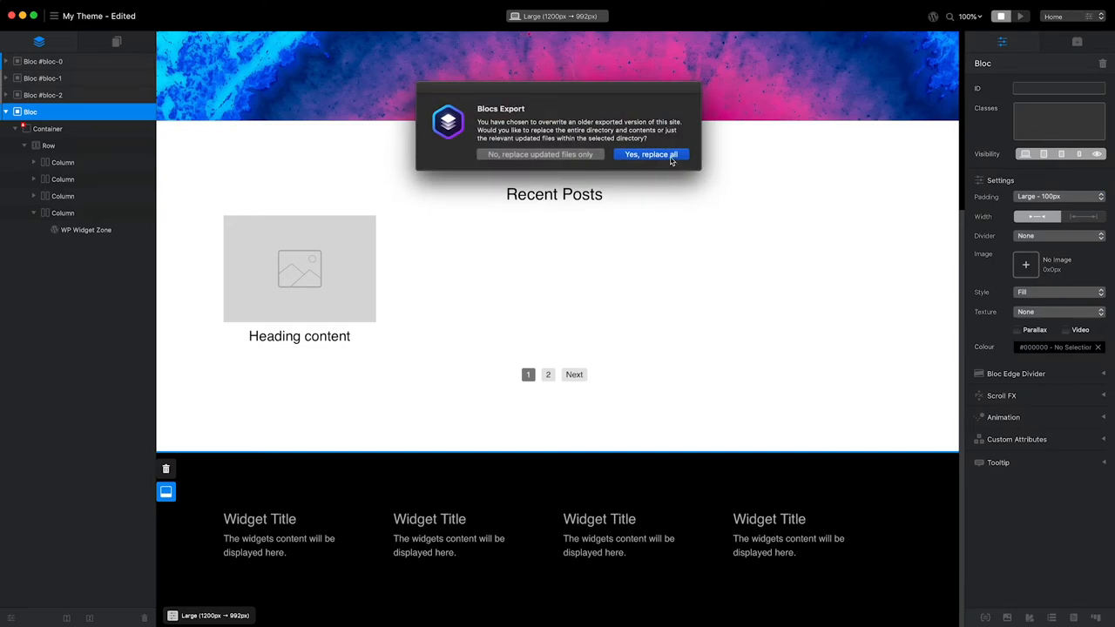
pyautogui.click(651, 155)
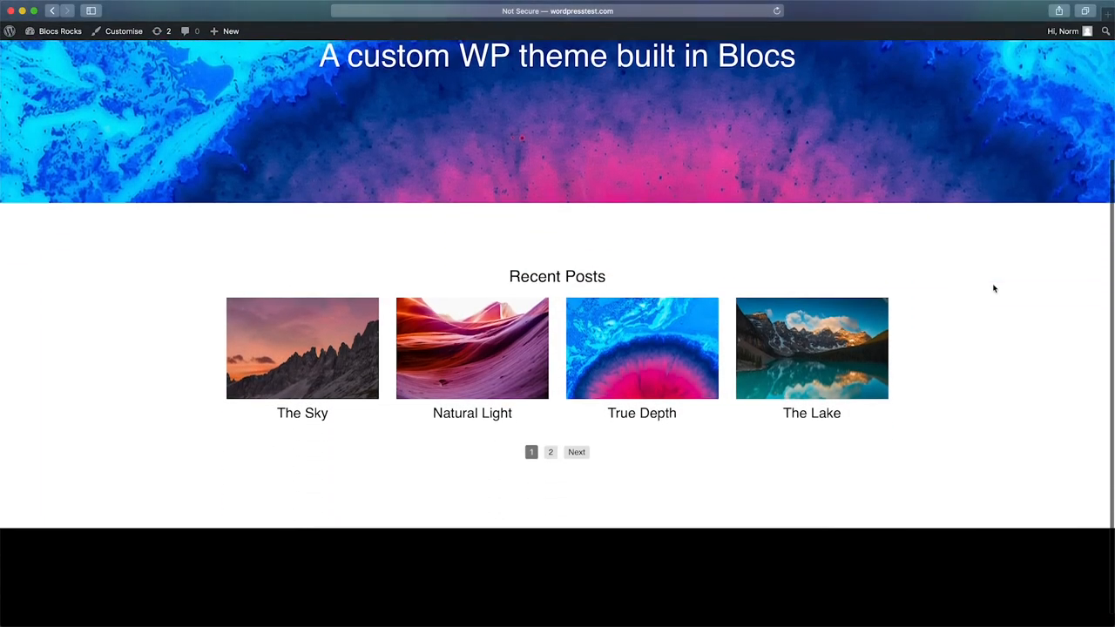
# Scroll the wordpresstest.com home page down to the blank black footer
pyautogui.scroll(-3)
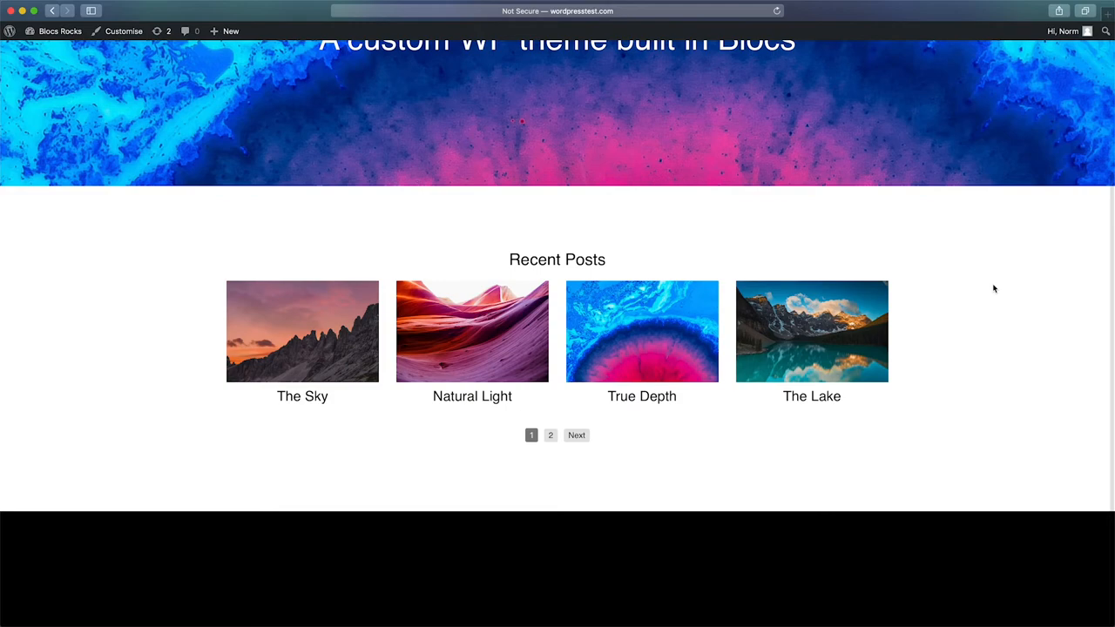
pyautogui.moveTo(215, 118)
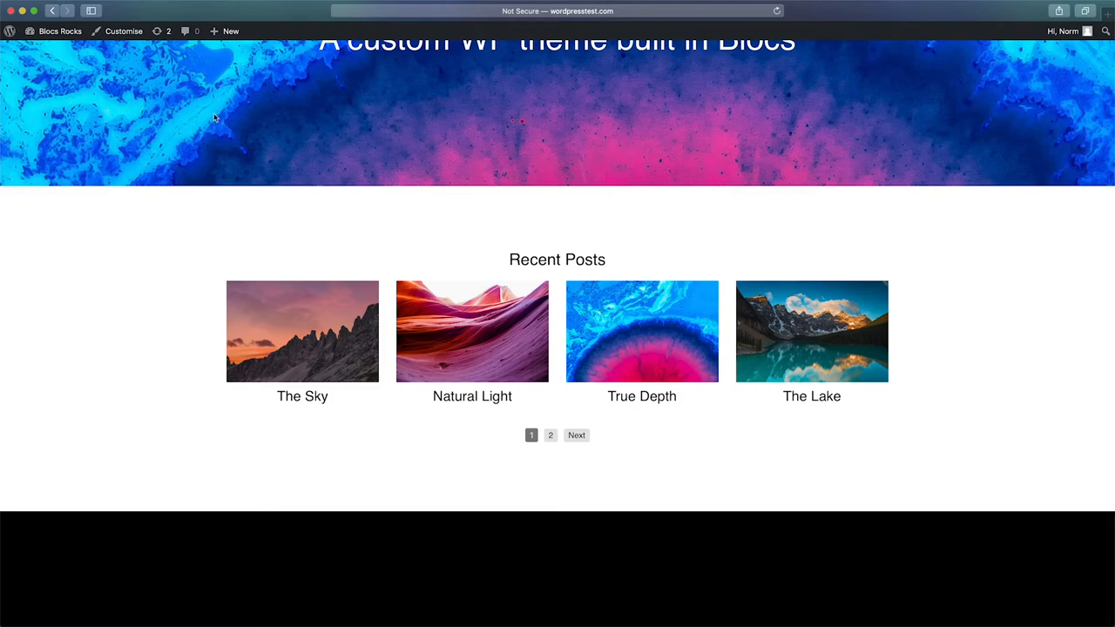
# In the Customizer, add a Calendar widget titled 'Events' to Footer 1
pyautogui.click(123, 31)
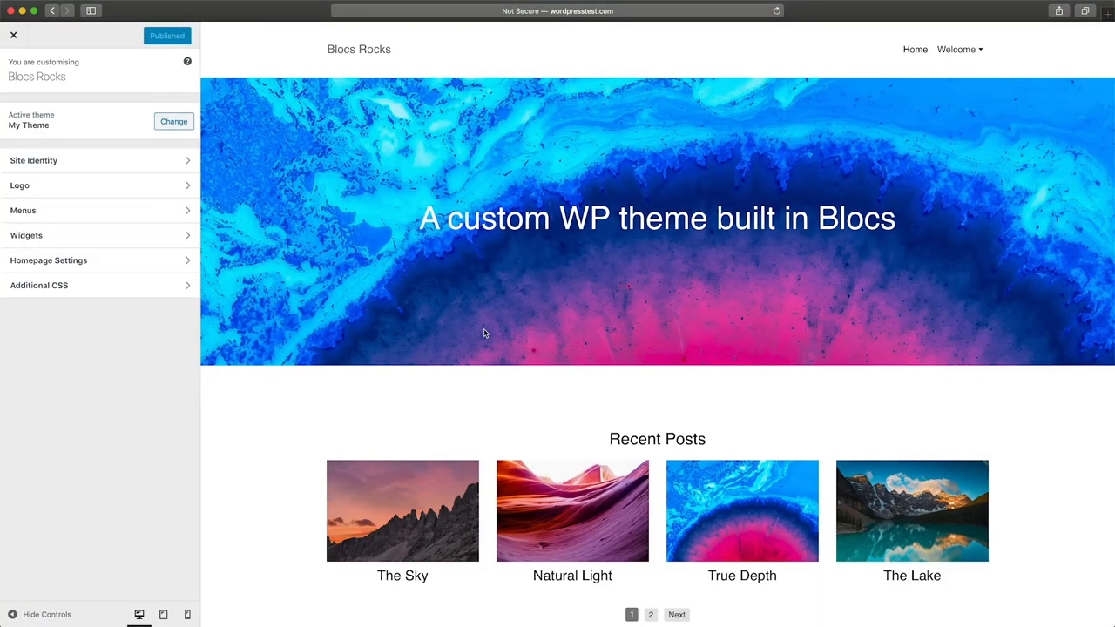
pyautogui.scroll(-3)
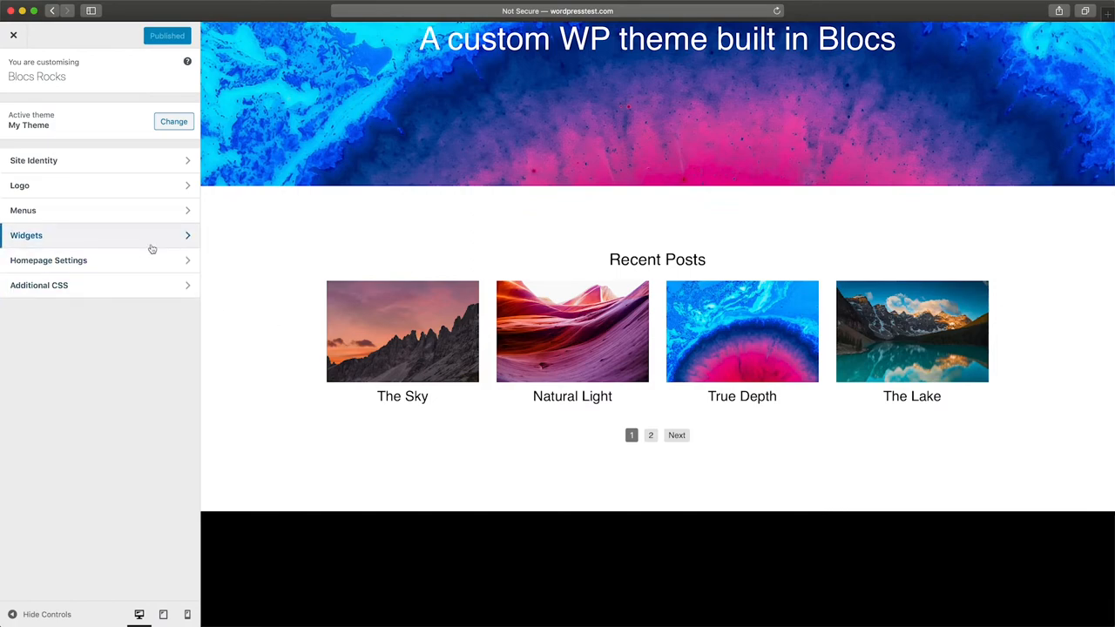
pyautogui.click(26, 235)
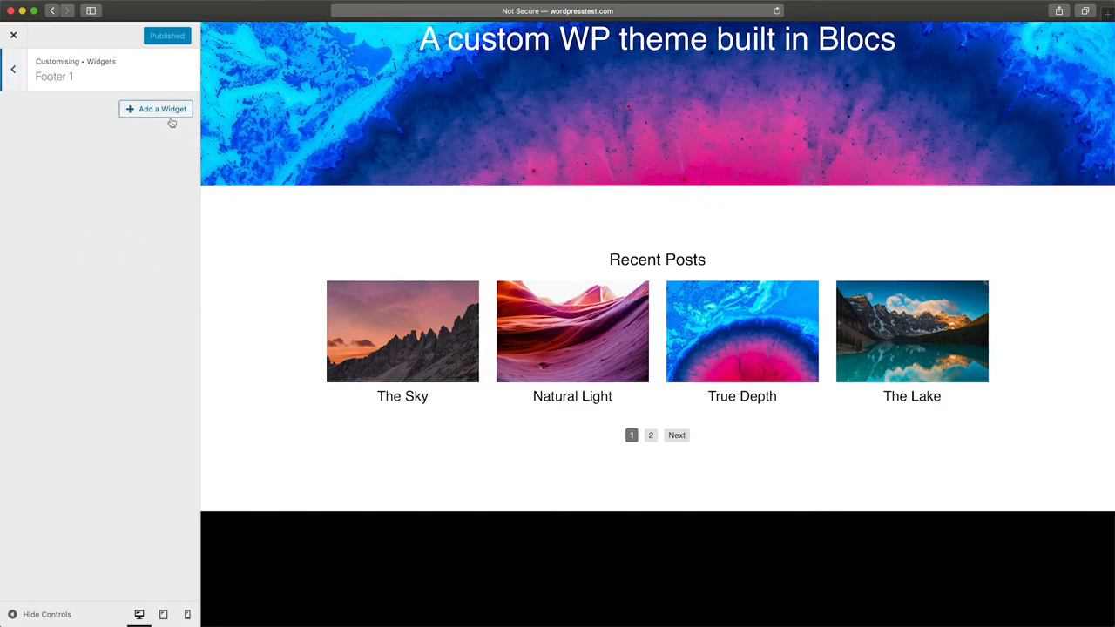
pyautogui.click(155, 108)
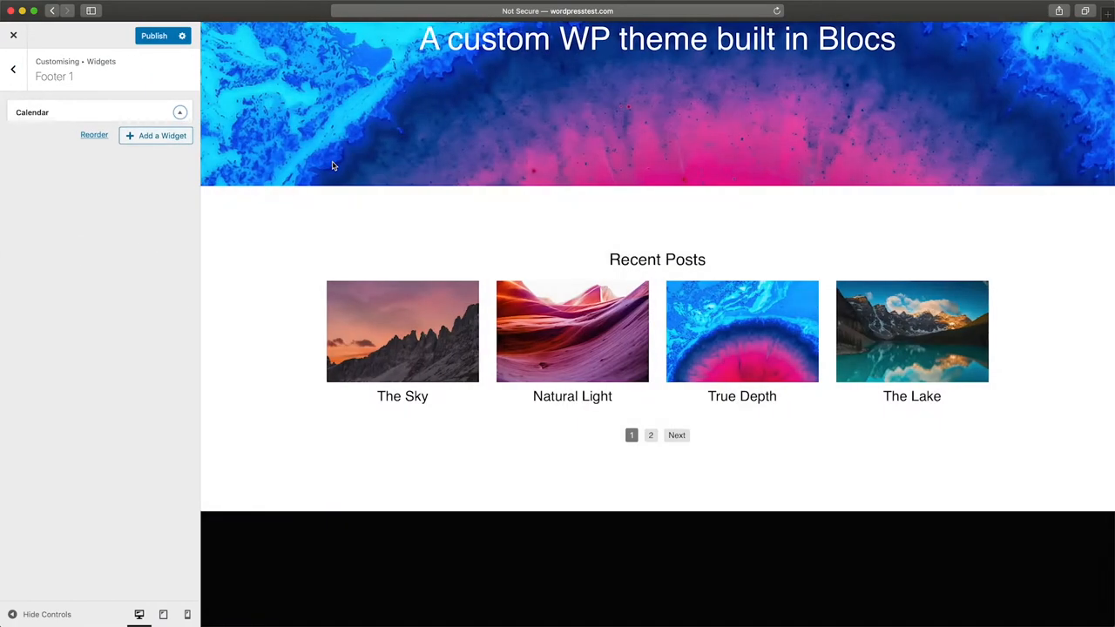
pyautogui.write('Eve')
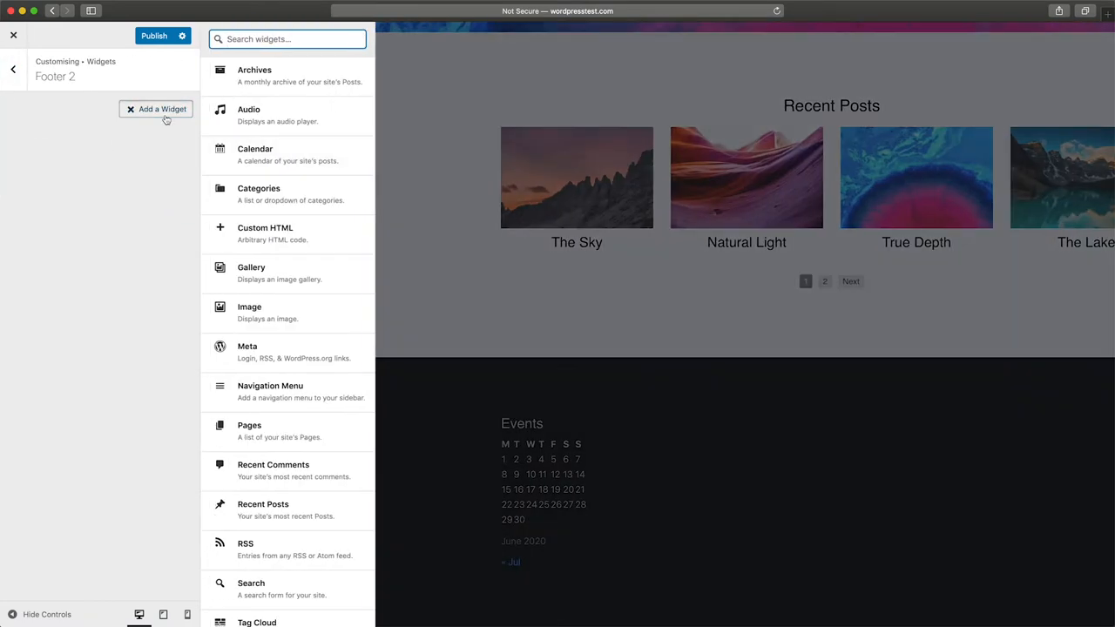
# Add Recent Comments, Recent Posts and a sunset Image widget to Footers 2–4
pyautogui.click(273, 465)
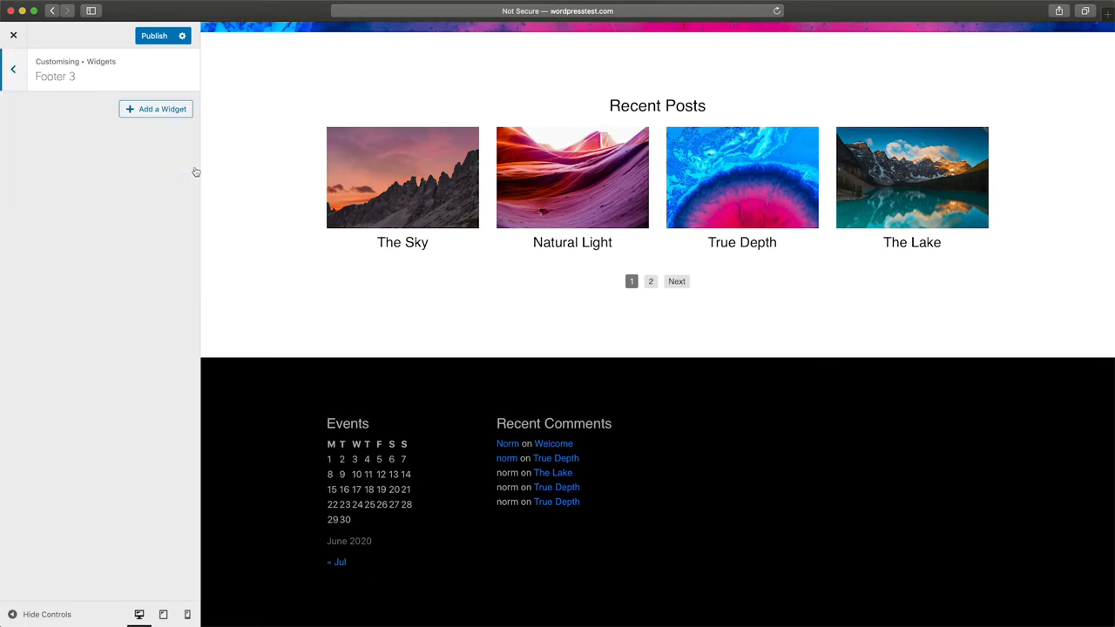
pyautogui.click(156, 109)
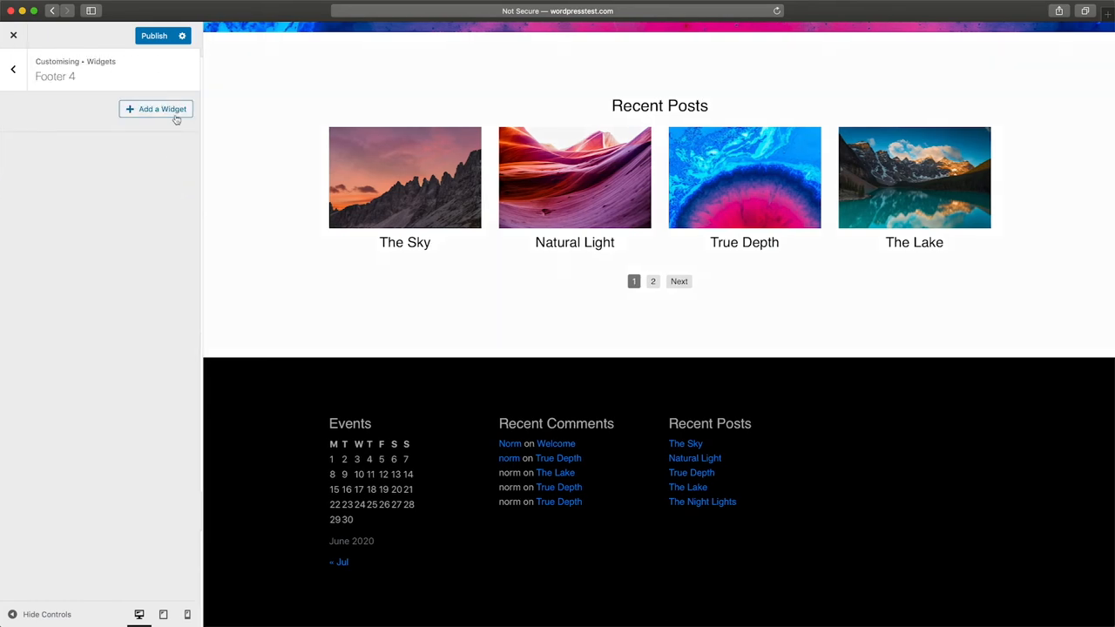
pyautogui.click(156, 109)
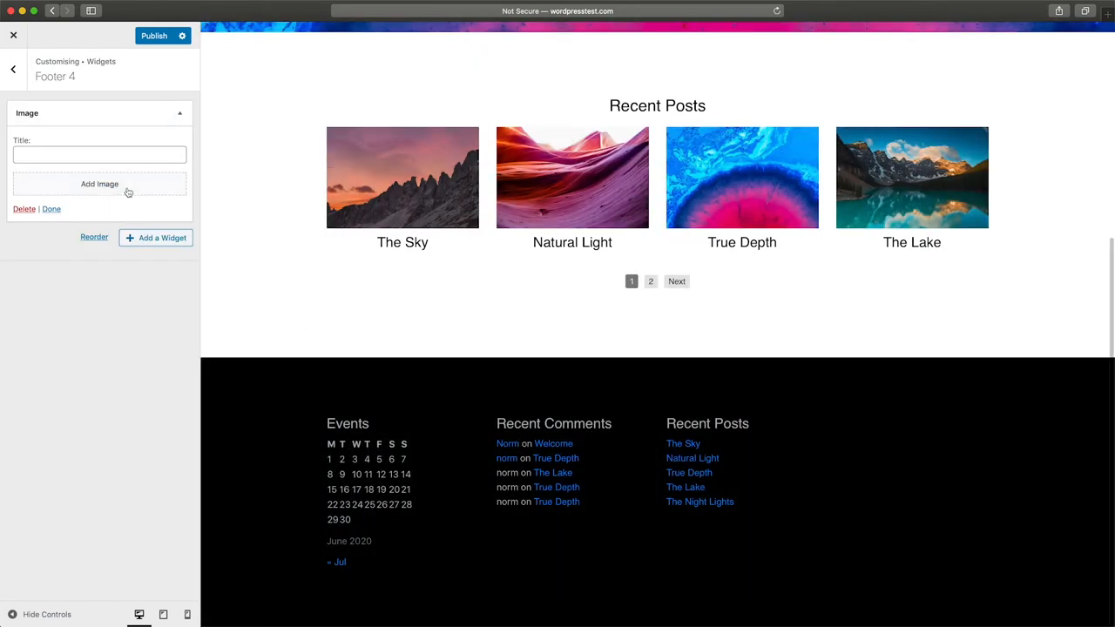
pyautogui.click(99, 184)
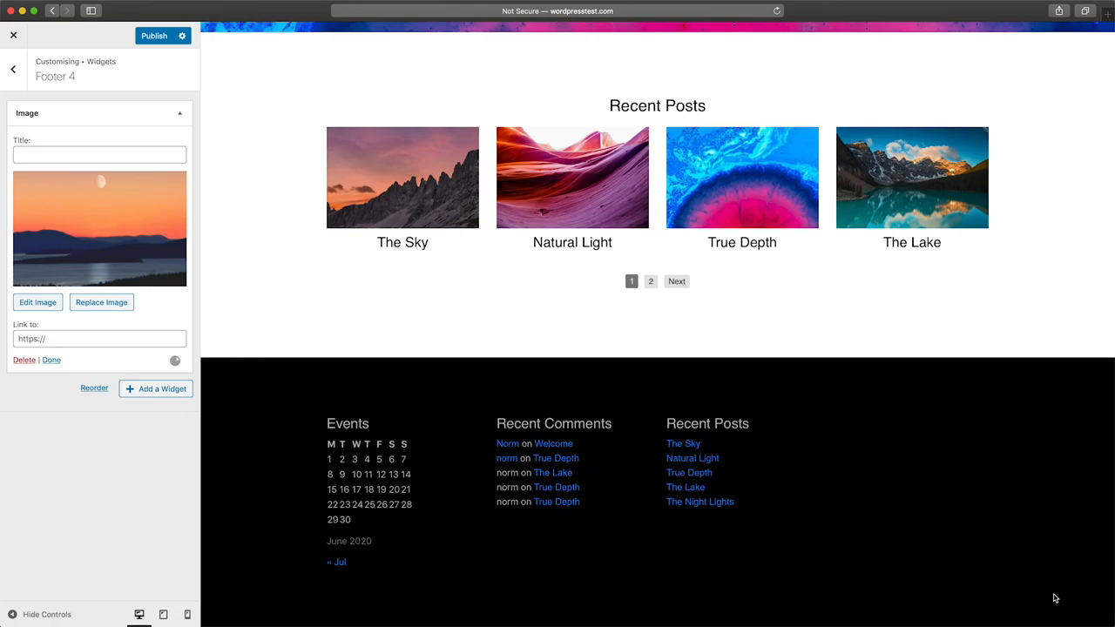
pyautogui.click(165, 36)
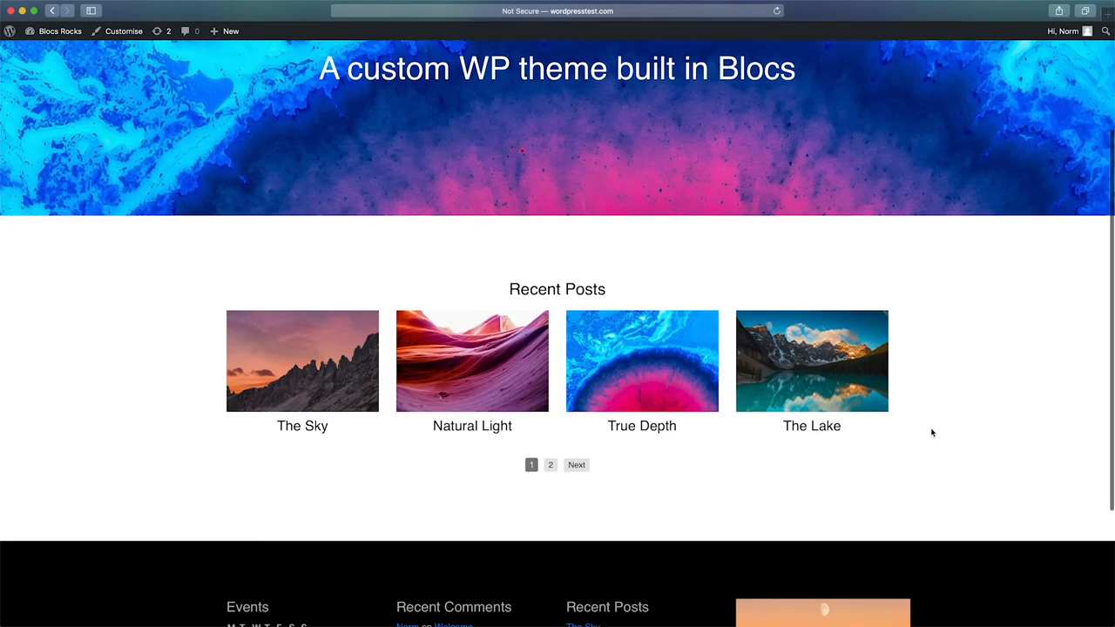
# Scroll the live site down to the footer showing the new widgets
pyautogui.scroll(-3)
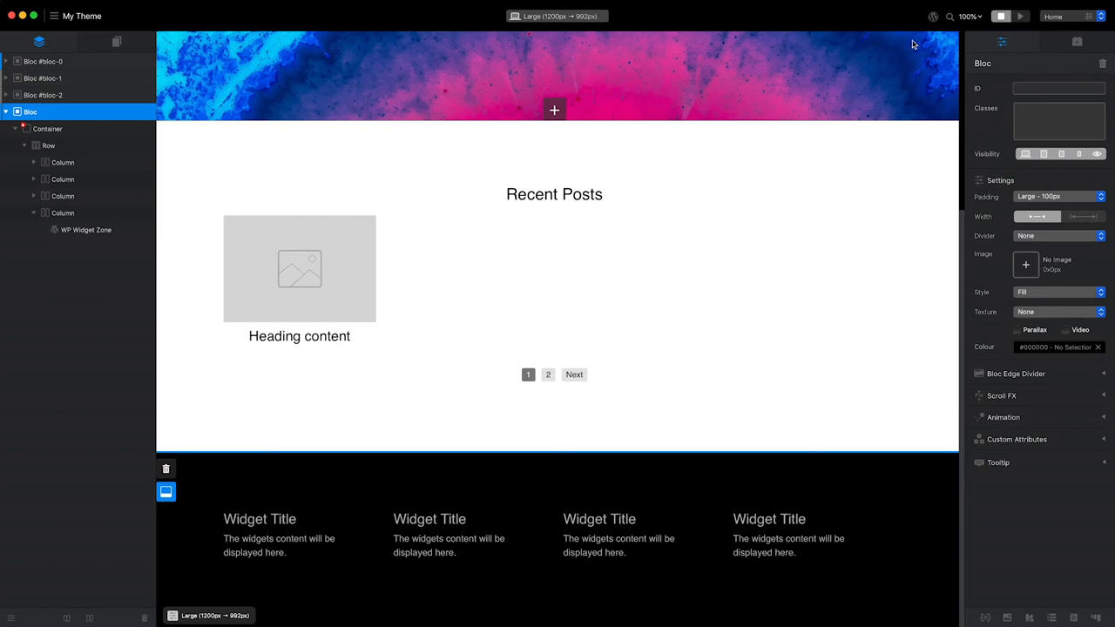
# Refresh Live Data from the WordPress Simulation Data popover
pyautogui.click(933, 17)
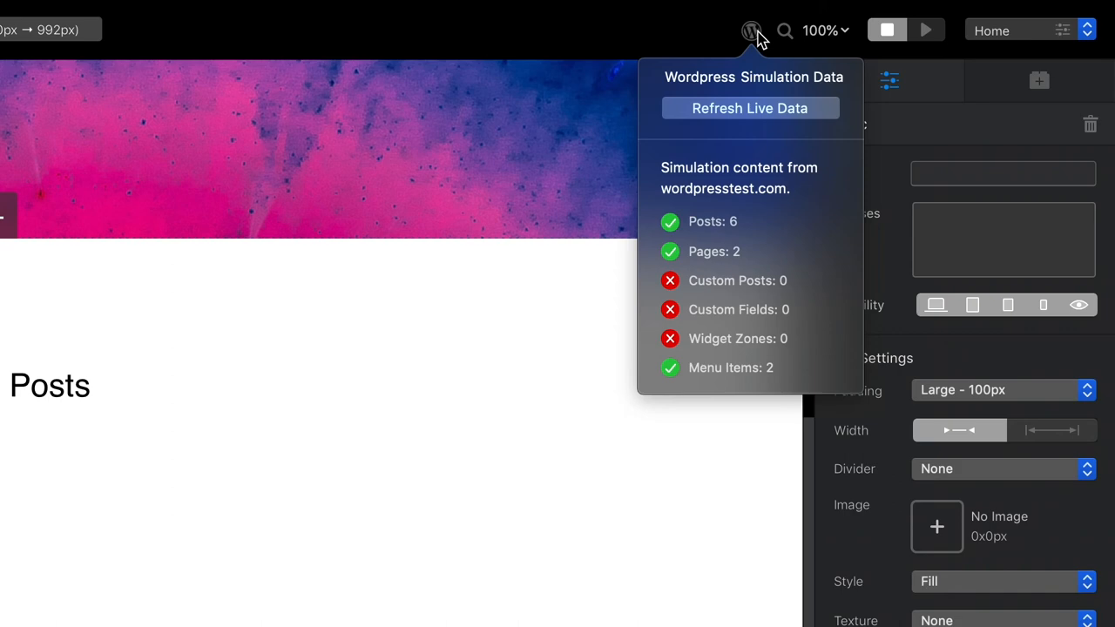
pyautogui.moveTo(793, 120)
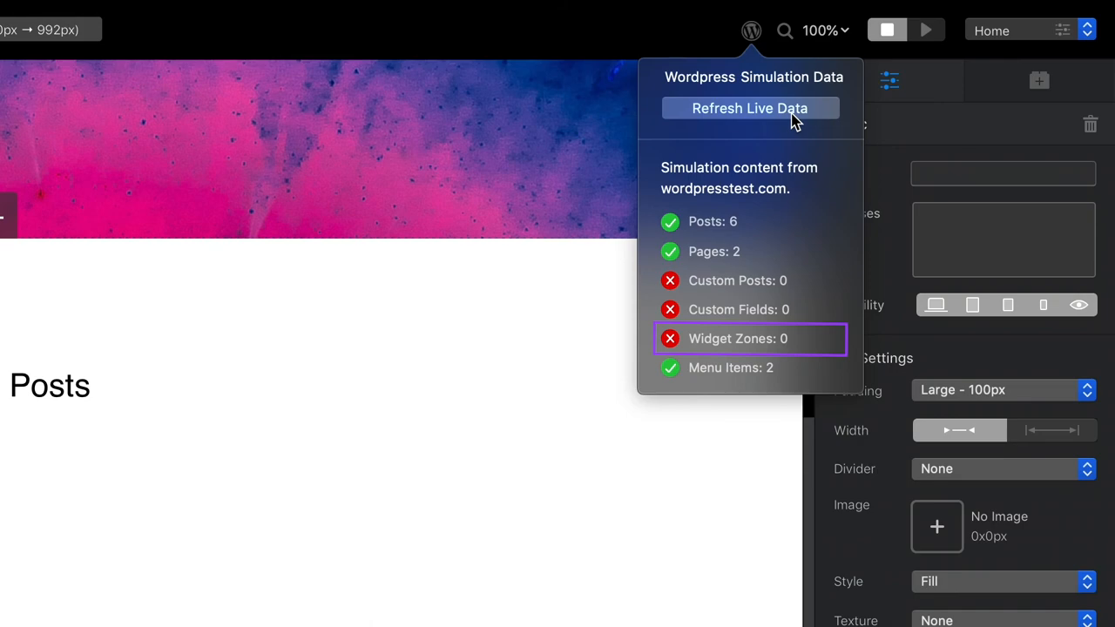
pyautogui.click(750, 108)
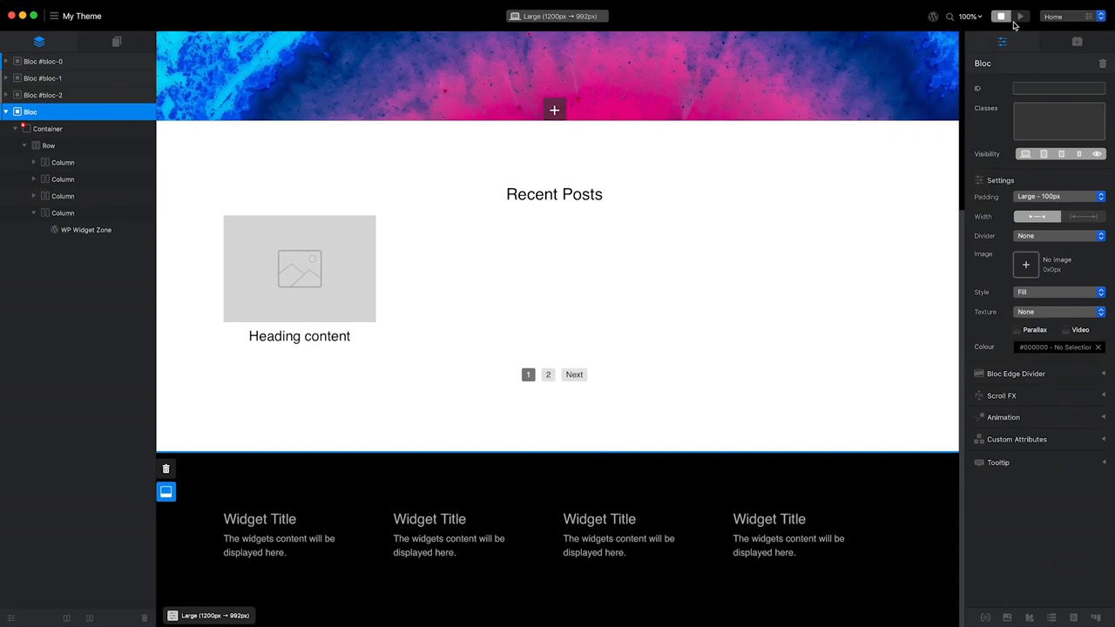
# Preview the theme and scroll through the home page rendered with real posts
pyautogui.click(1020, 16)
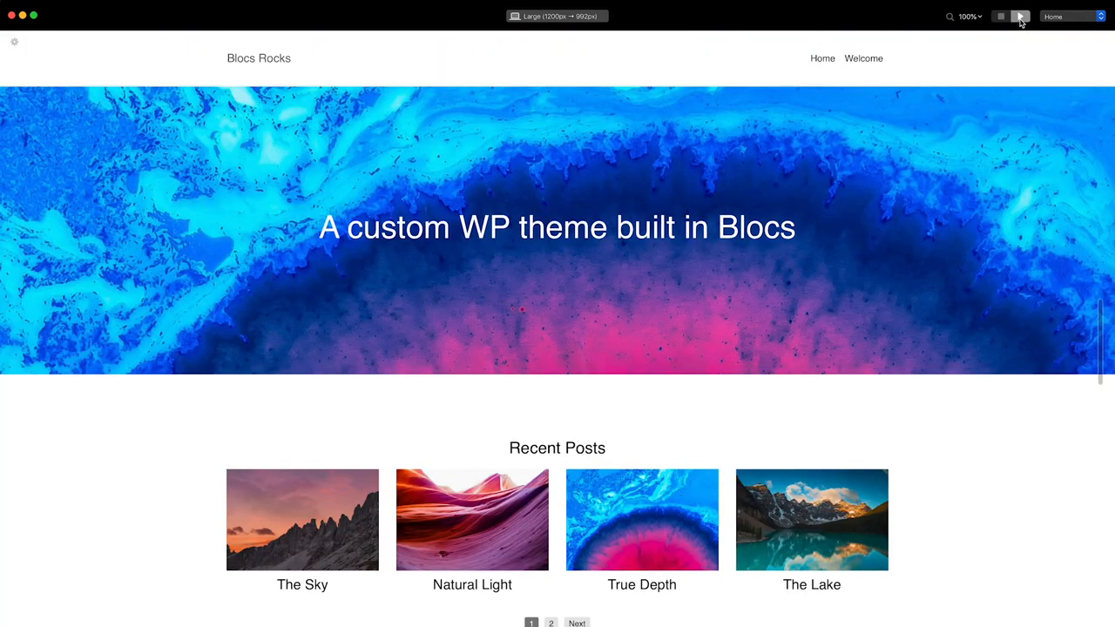
pyautogui.scroll(-3)
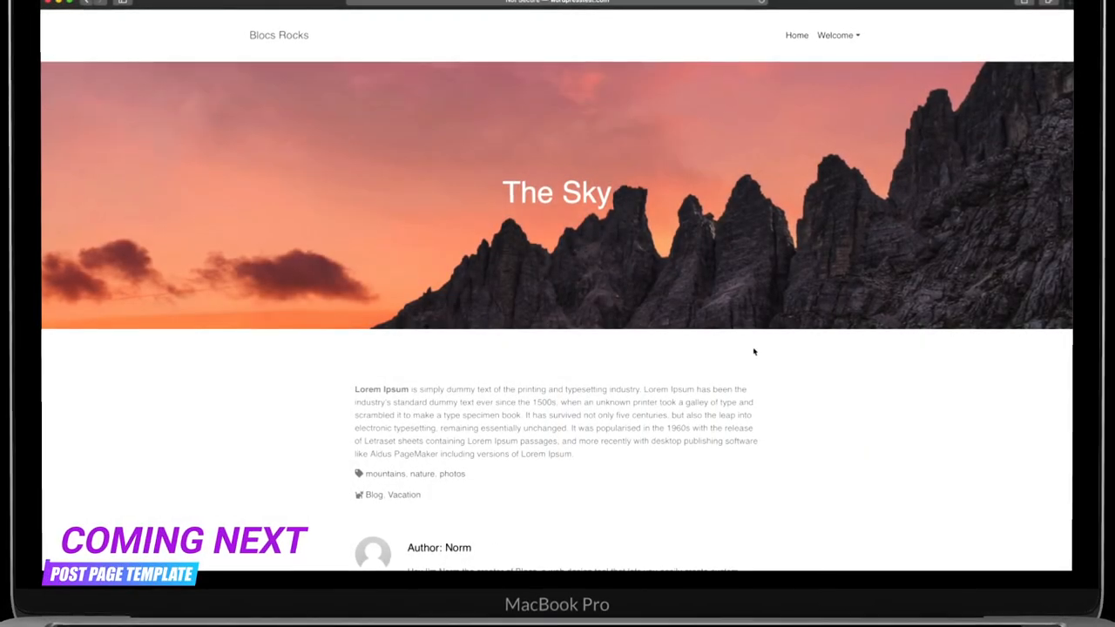
pyautogui.scroll(-3)
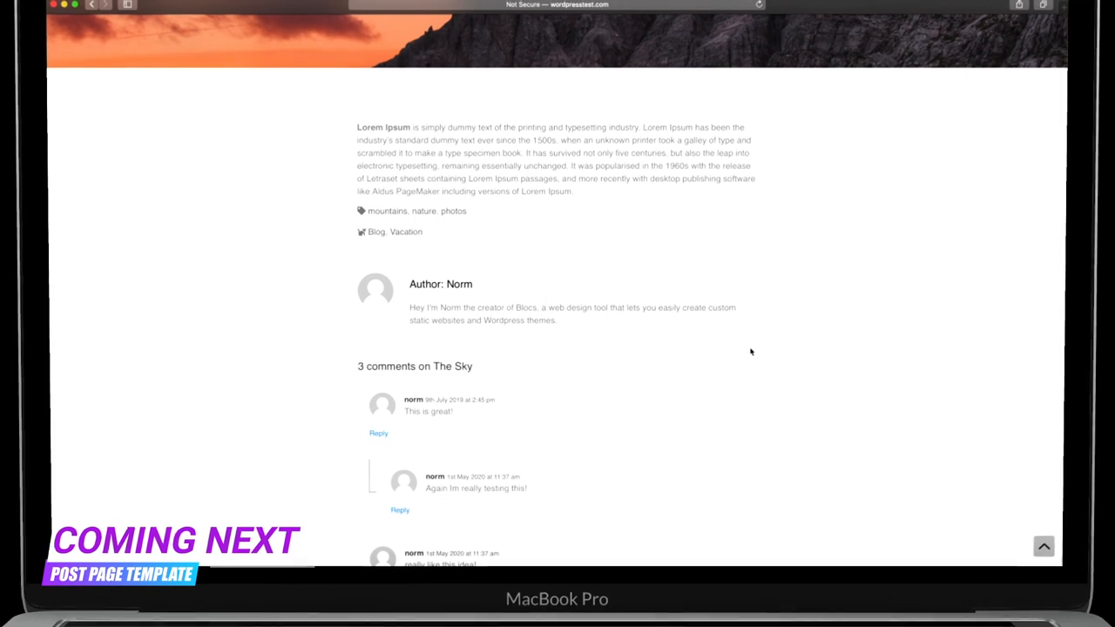